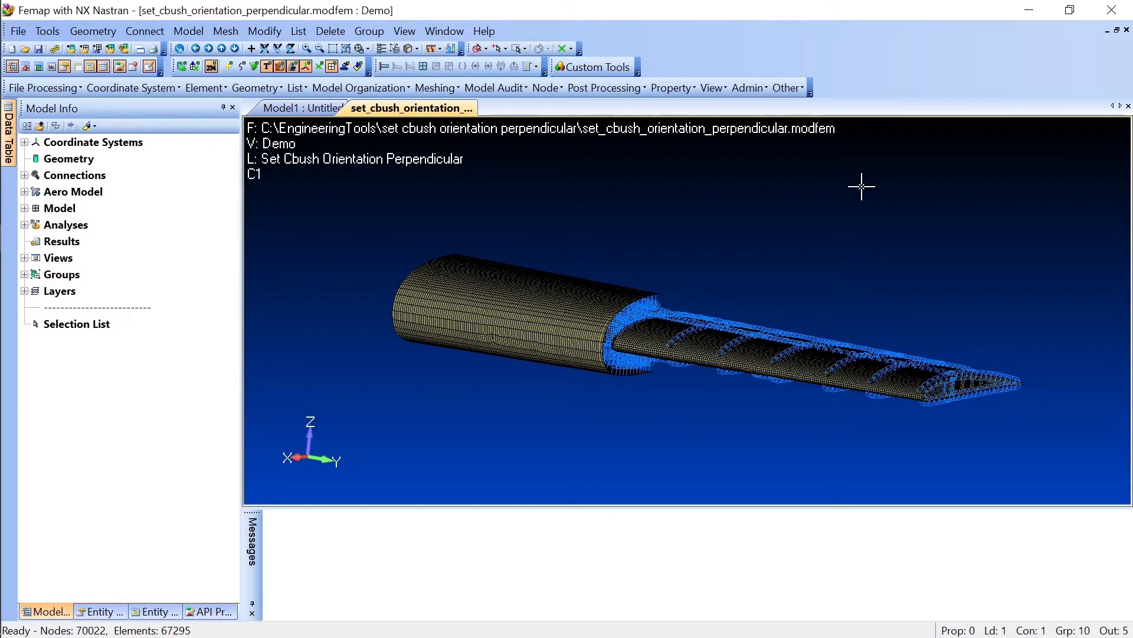
pyautogui.moveTo(876, 191)
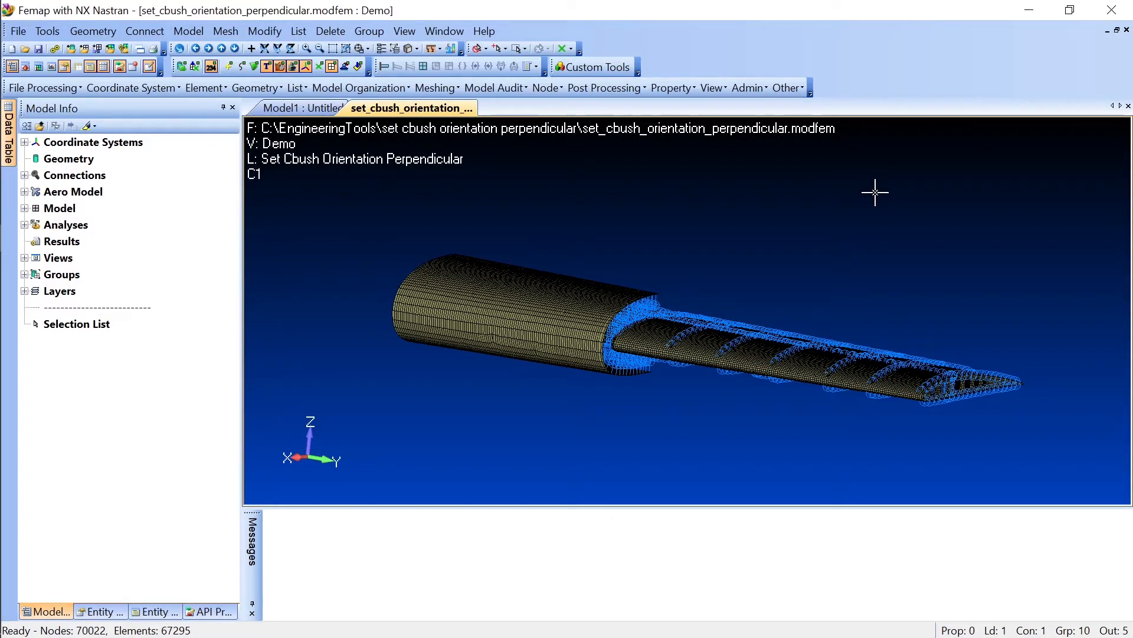
pyautogui.moveTo(810, 243)
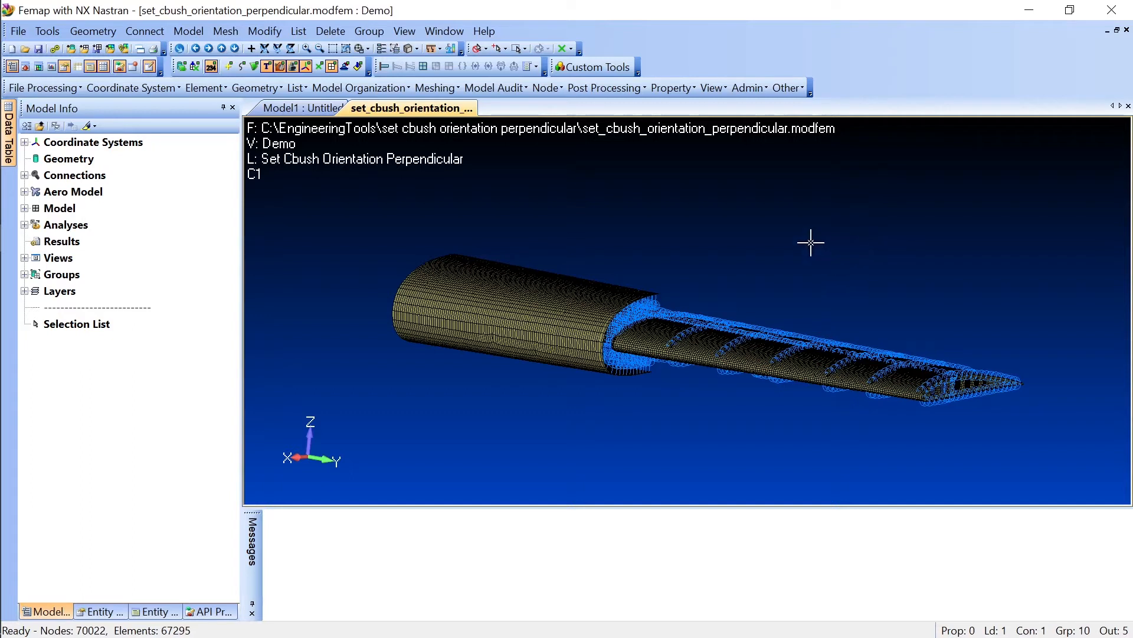
pyautogui.moveTo(791, 235)
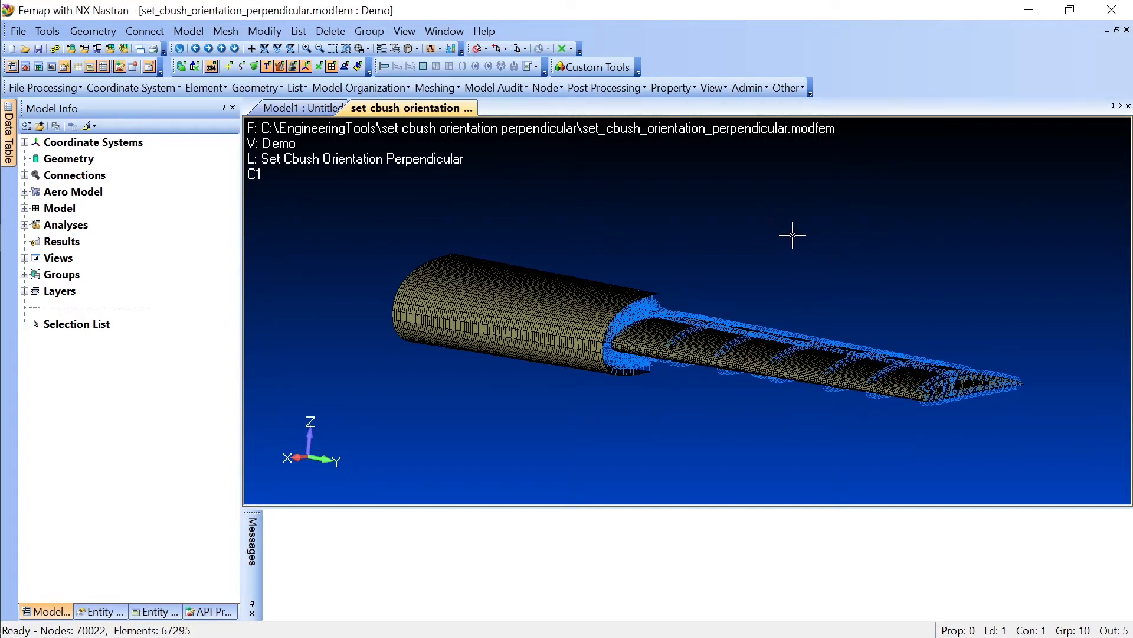
pyautogui.moveTo(796, 236)
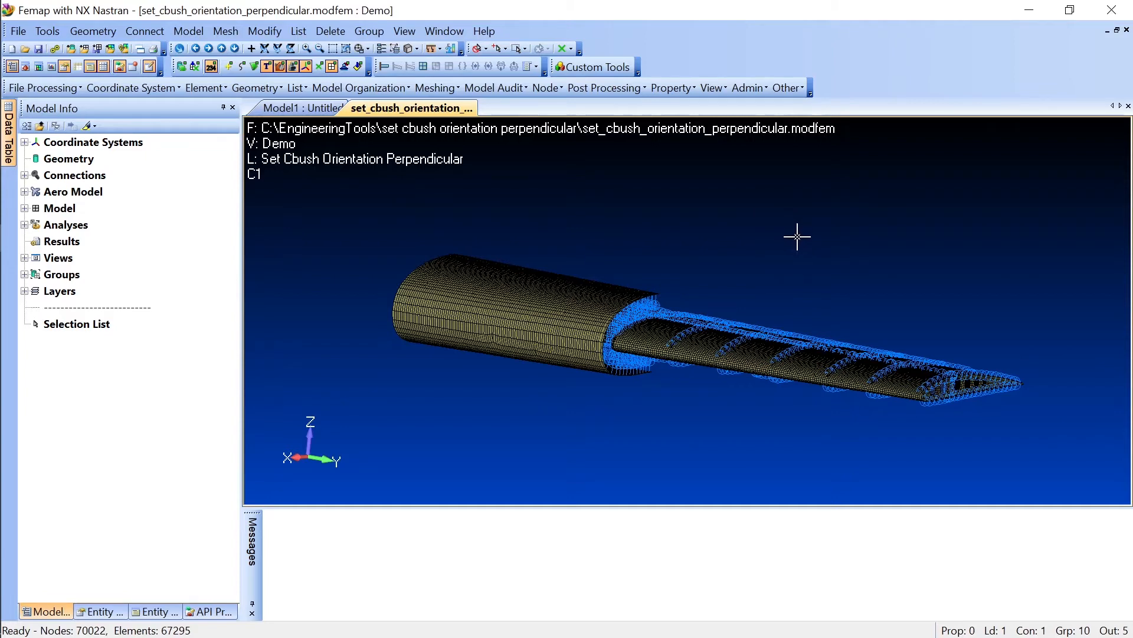
pyautogui.moveTo(762, 264)
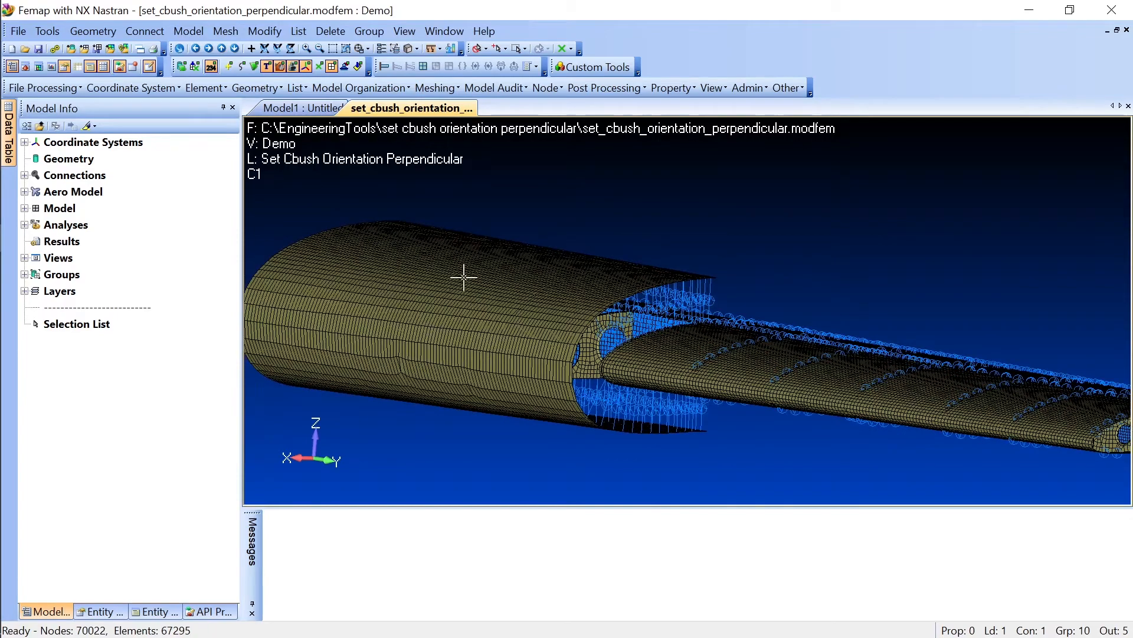
pyautogui.moveTo(673, 308)
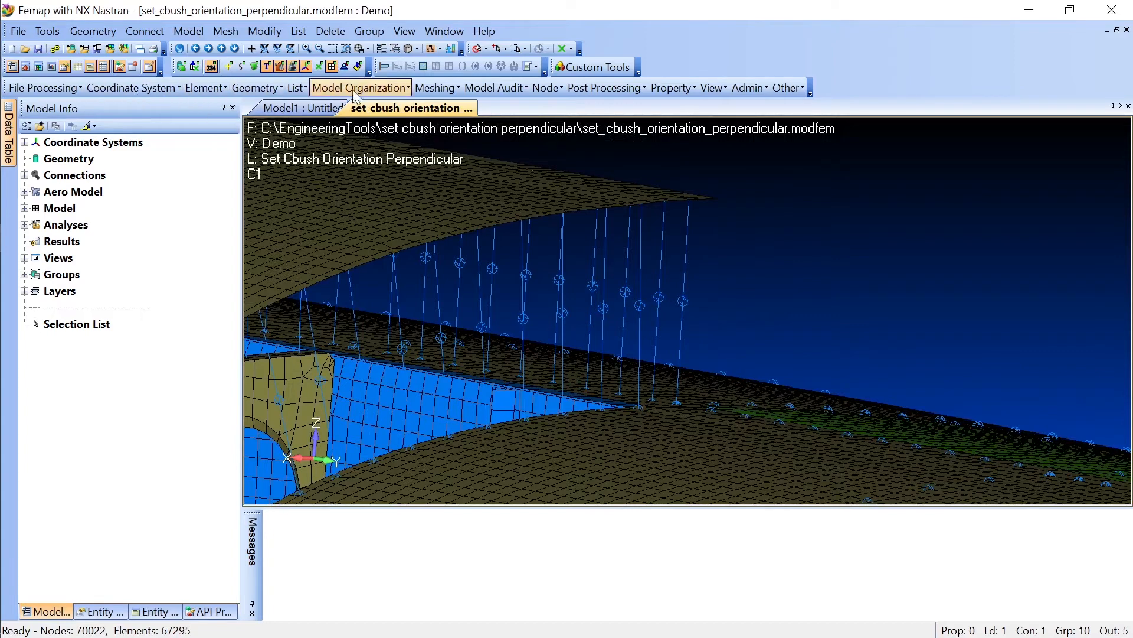
# - Run the Set CBUSH Orientation Perpendicular tool from the Custom Tools Element list
pyautogui.click(203, 87)
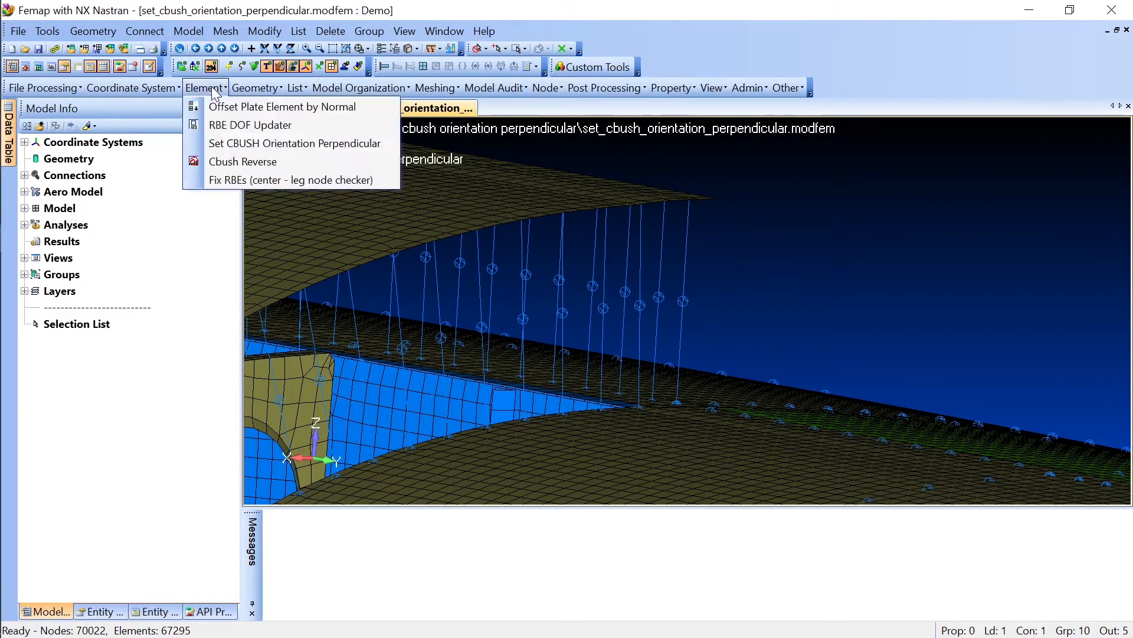
pyautogui.moveTo(232, 125)
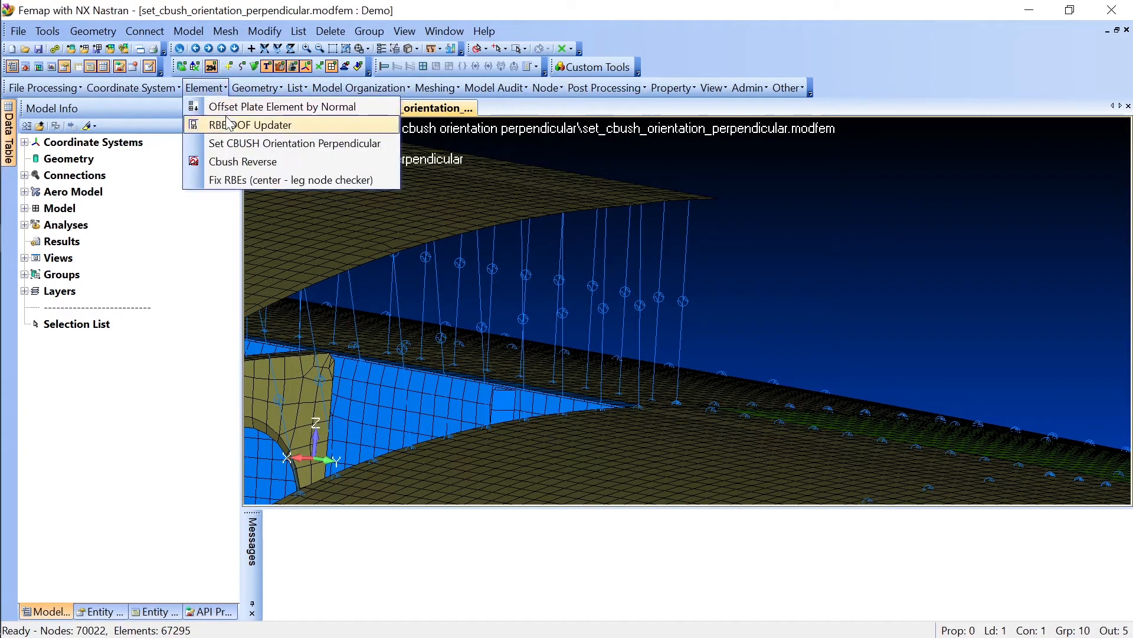
pyautogui.moveTo(290, 143)
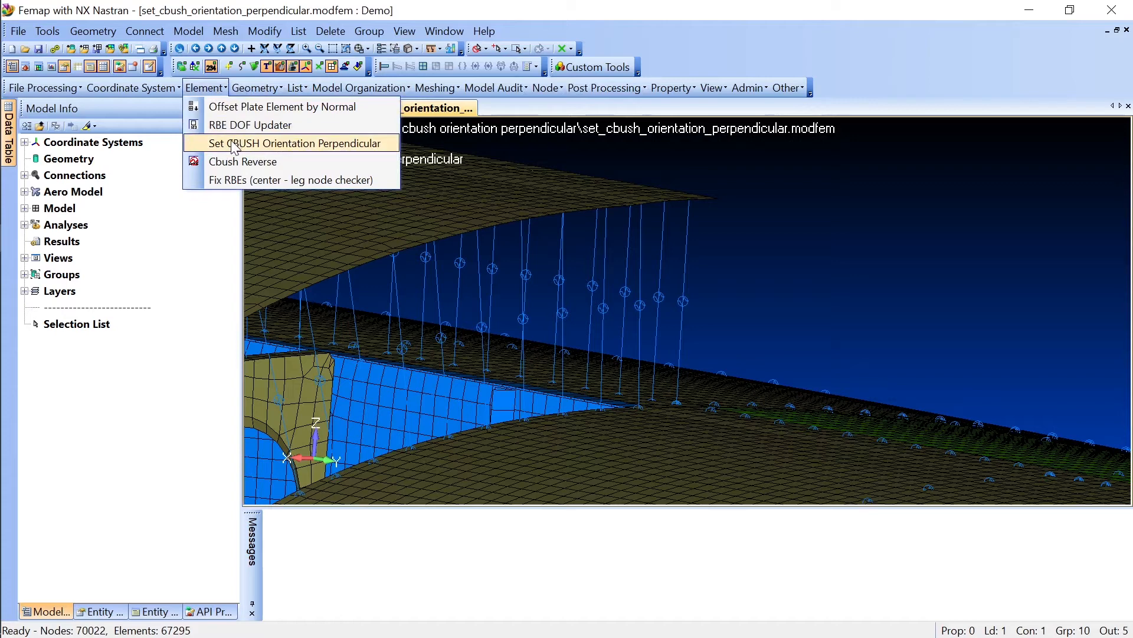
pyautogui.click(299, 143)
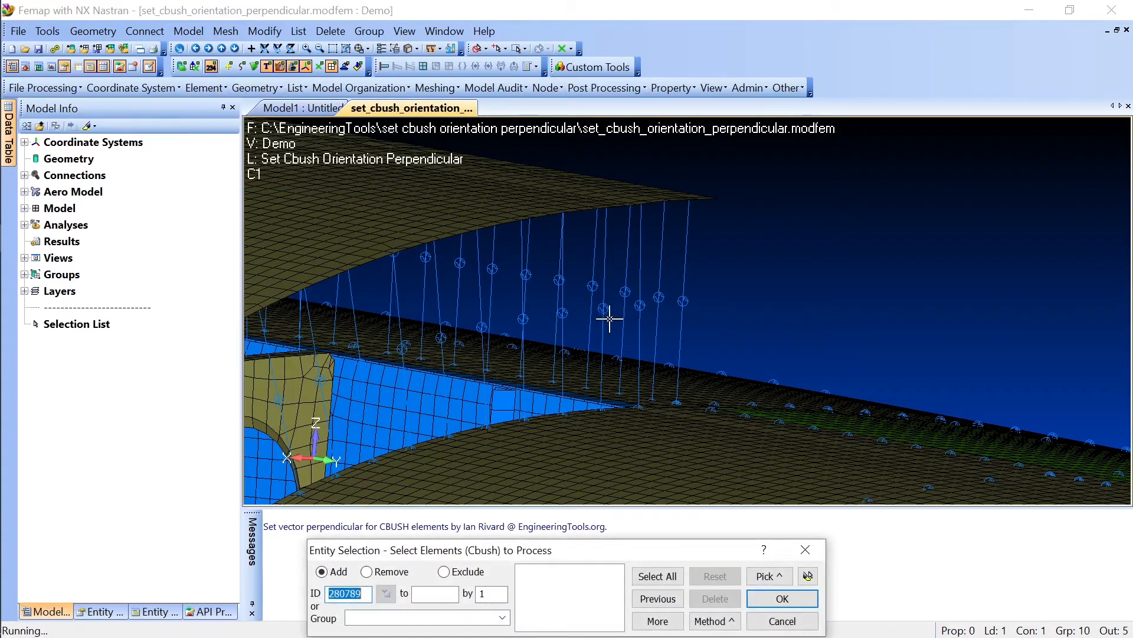
# - Select CBUSH element 4039 at the wing root and confirm, setting its vector perpendicular
pyautogui.click(685, 321)
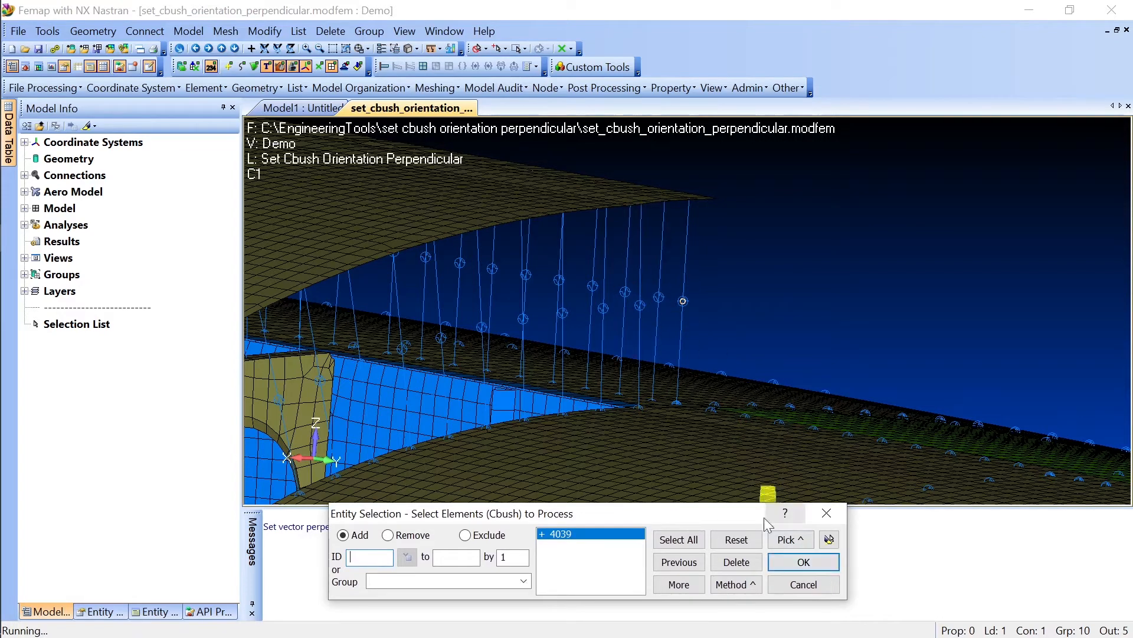
pyautogui.click(803, 562)
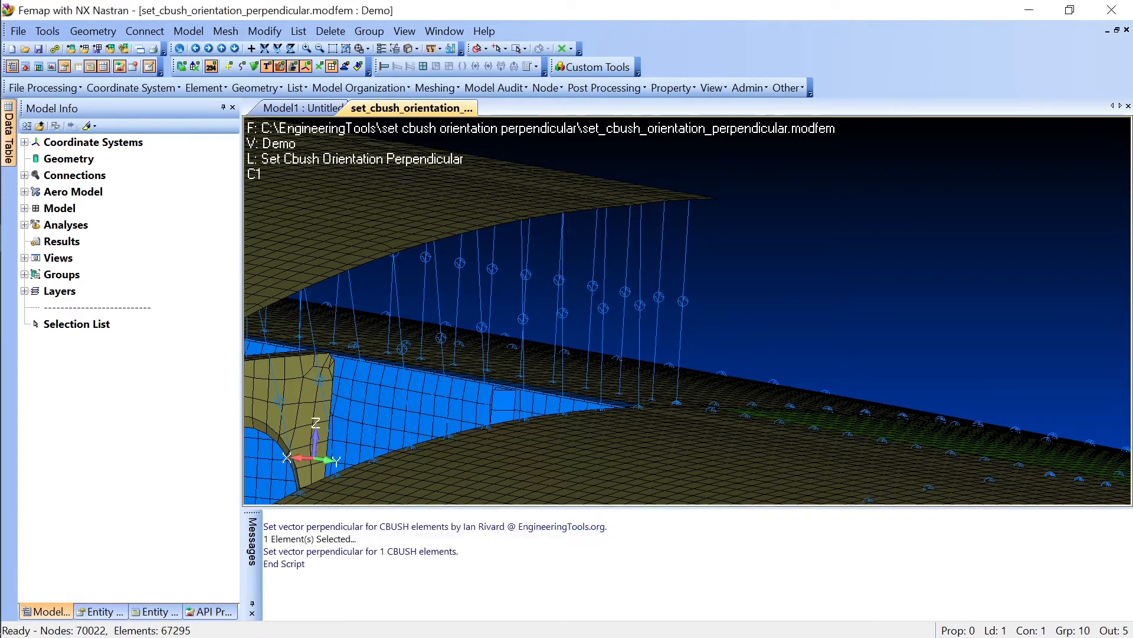
pyautogui.moveTo(694, 314)
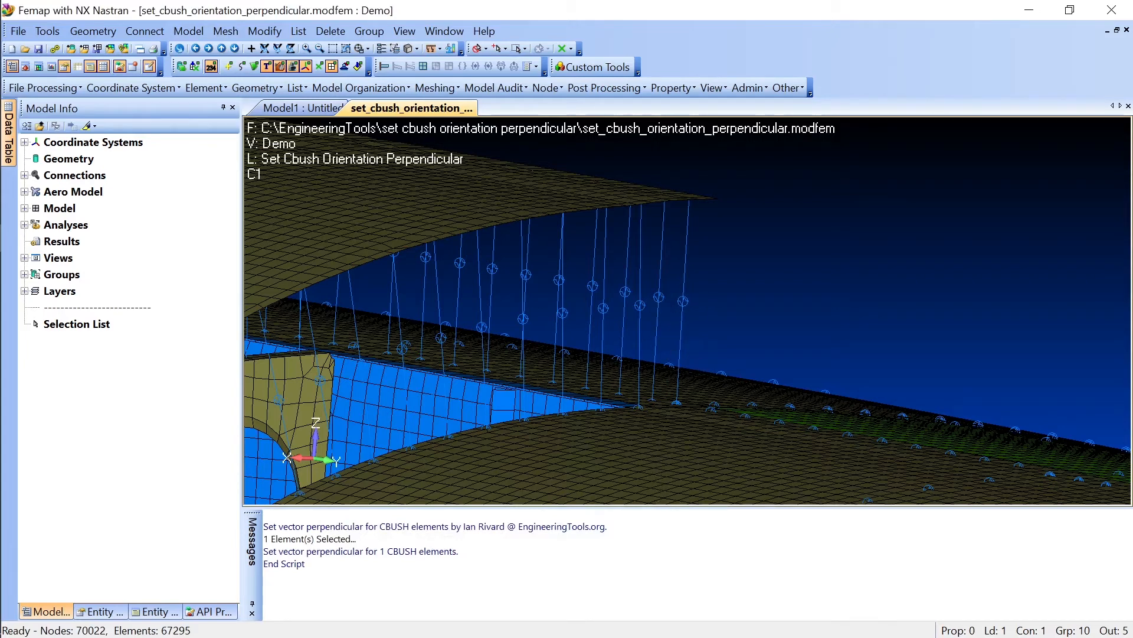
pyautogui.moveTo(662, 450)
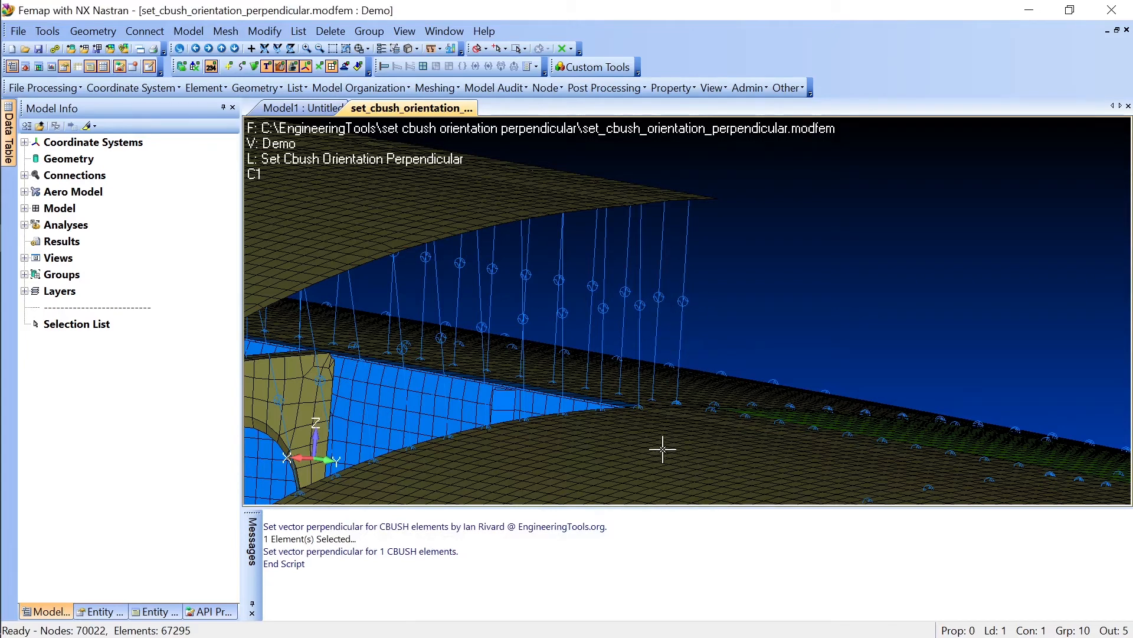